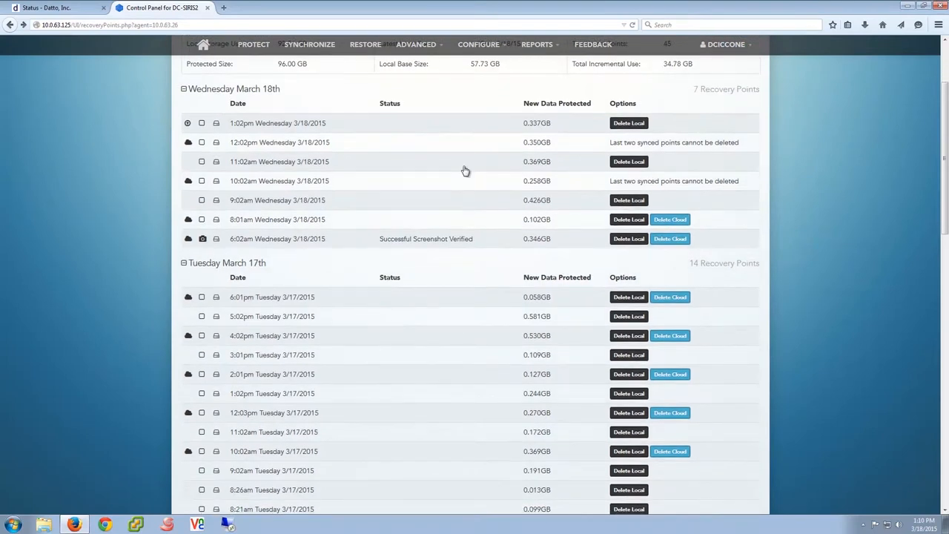
mouse_move(372, 196)
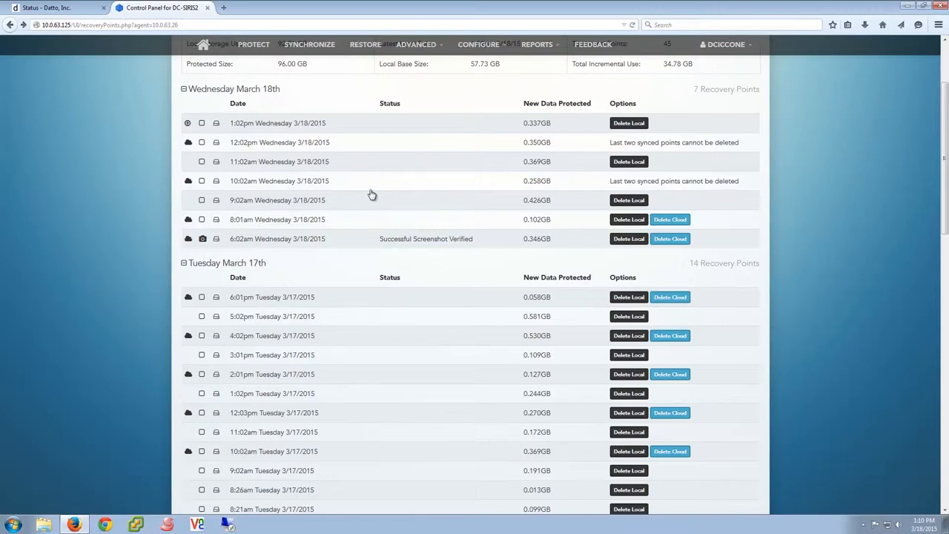
mouse_move(380, 196)
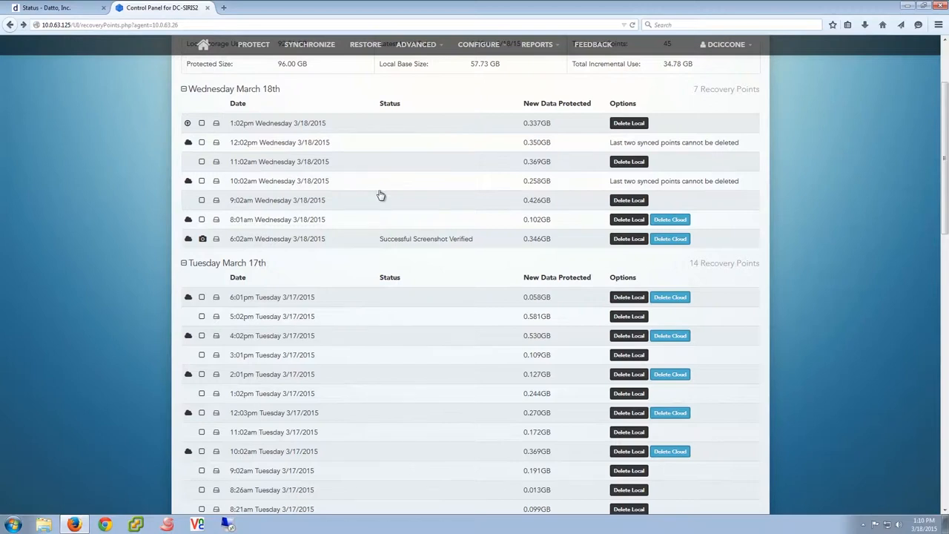
mouse_move(381, 230)
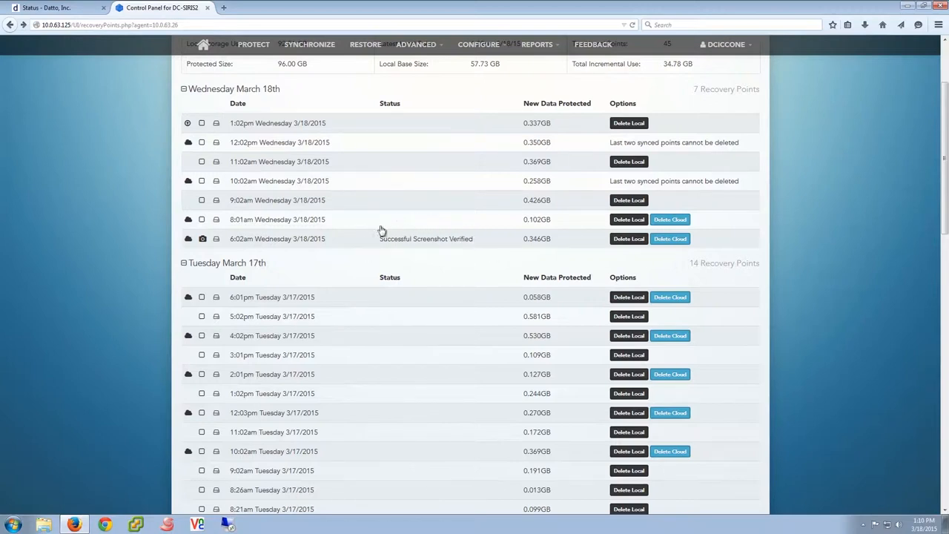
mouse_move(468, 244)
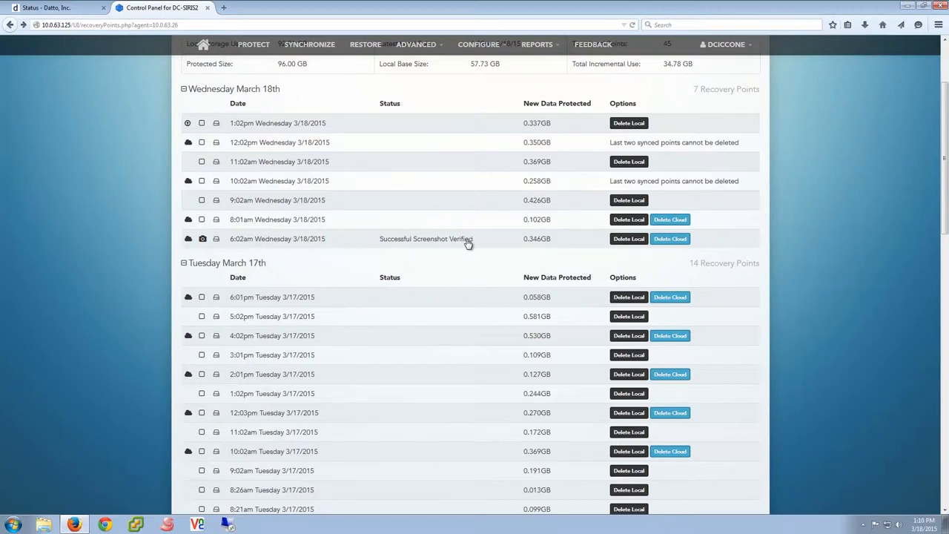
mouse_move(279, 87)
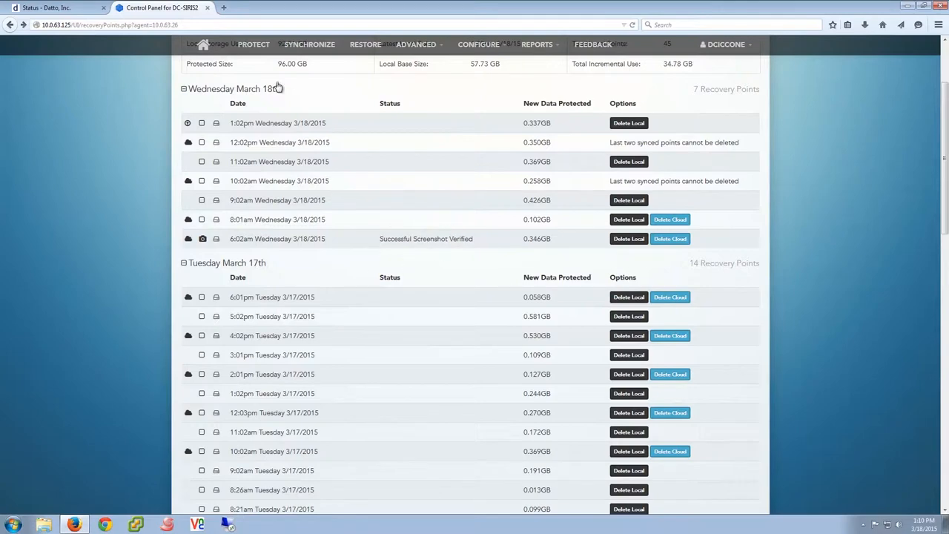
click(254, 44)
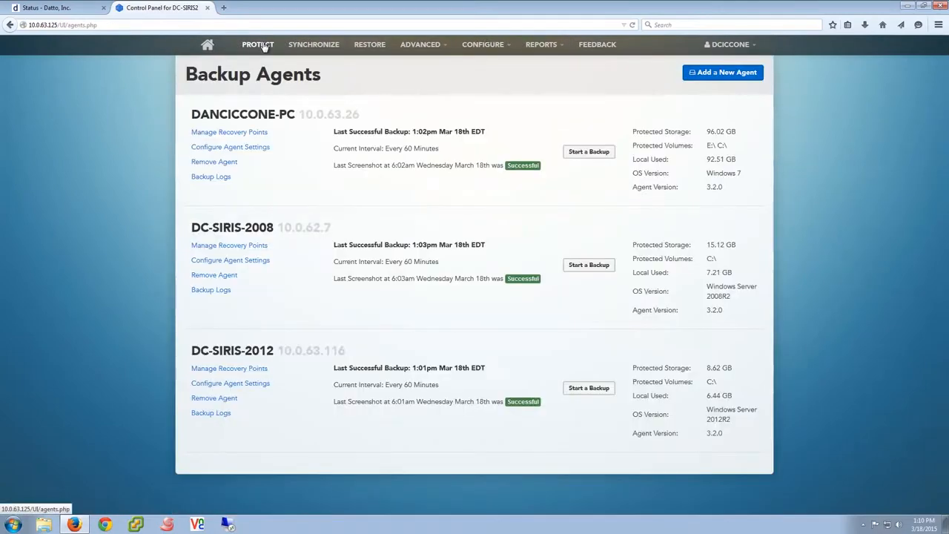
mouse_move(415, 161)
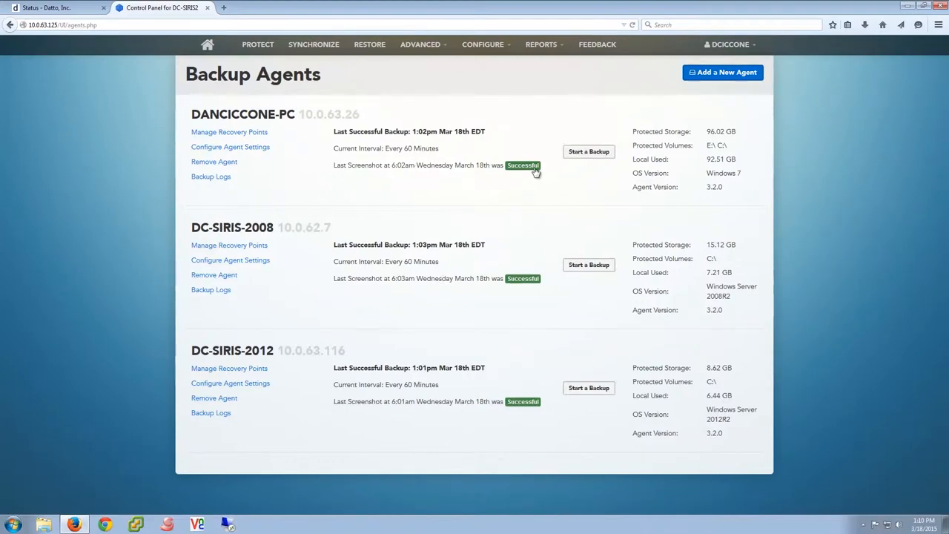
click(522, 164)
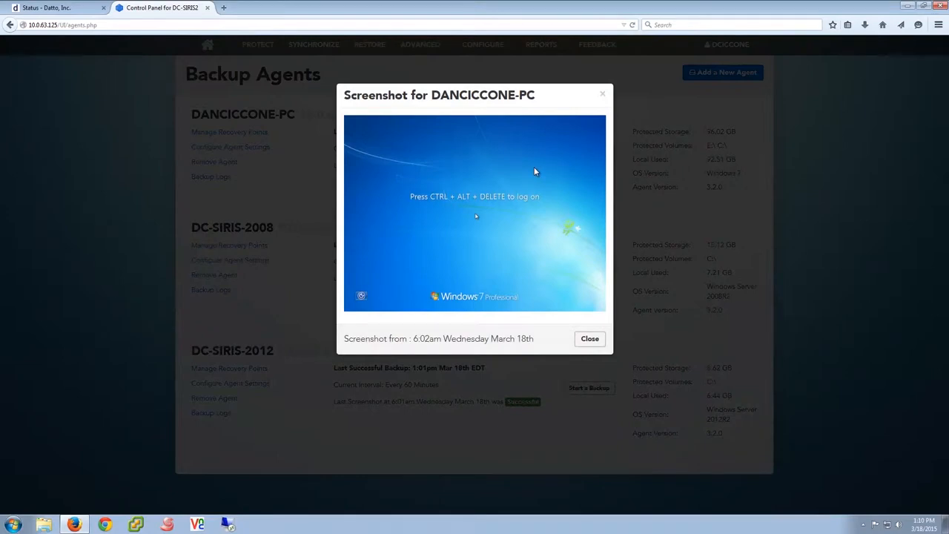
mouse_move(405, 234)
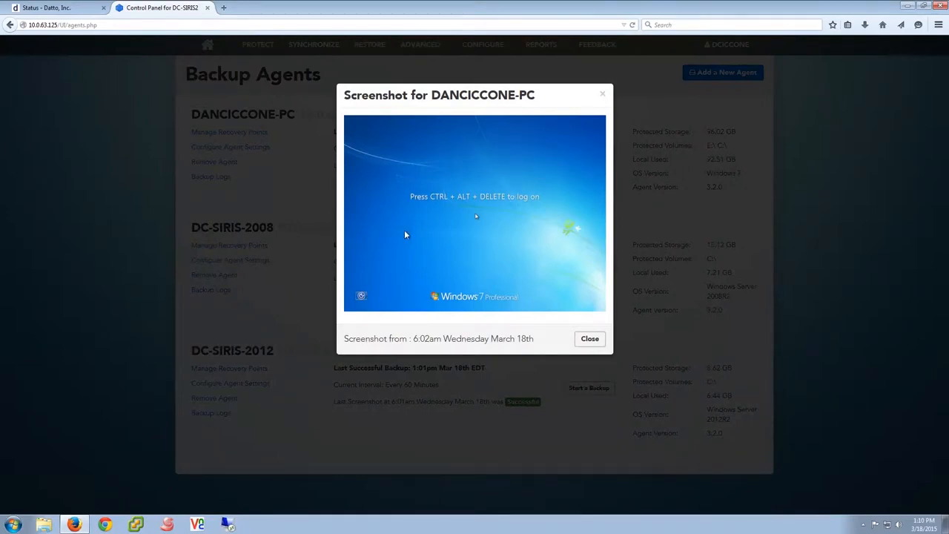
mouse_move(621, 125)
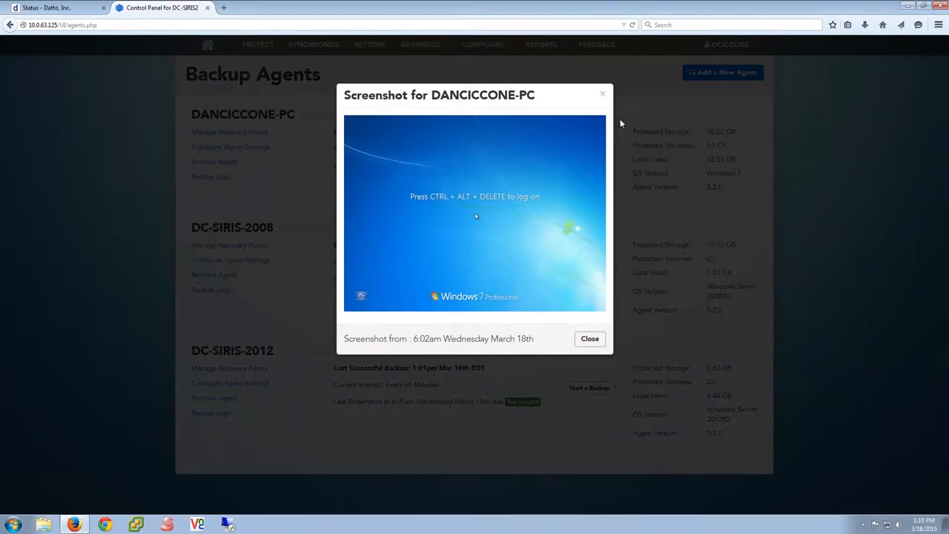
Step: Dismiss the screenshot preview, returning to the Backup Agents list
click(590, 338)
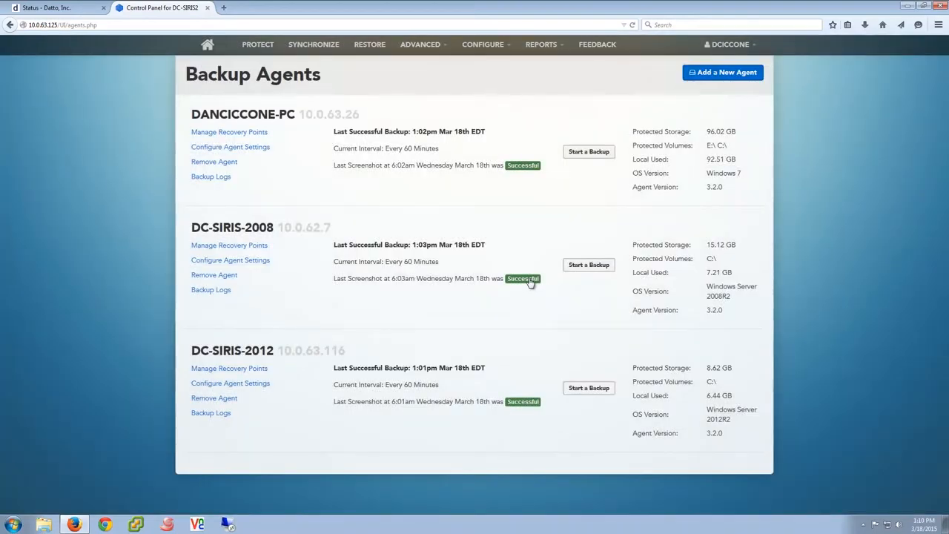
mouse_move(535, 412)
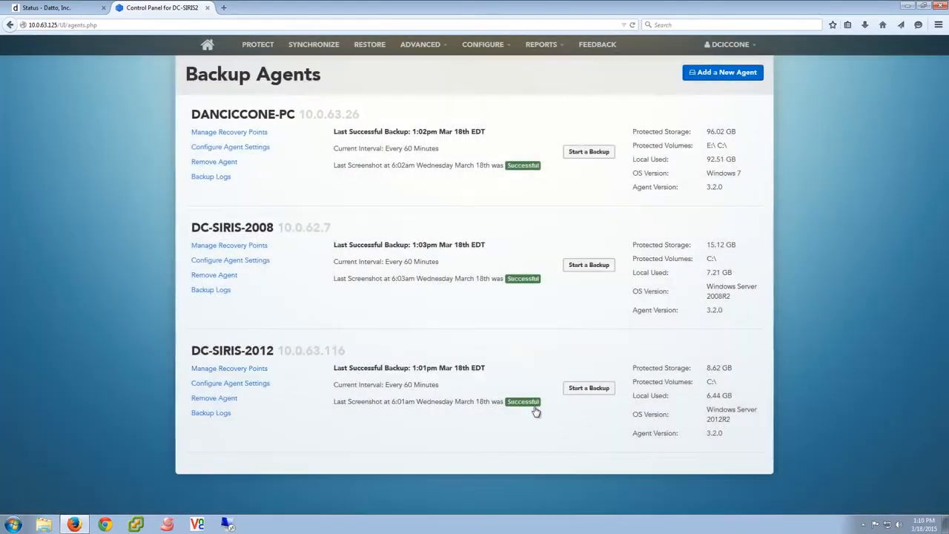
click(522, 400)
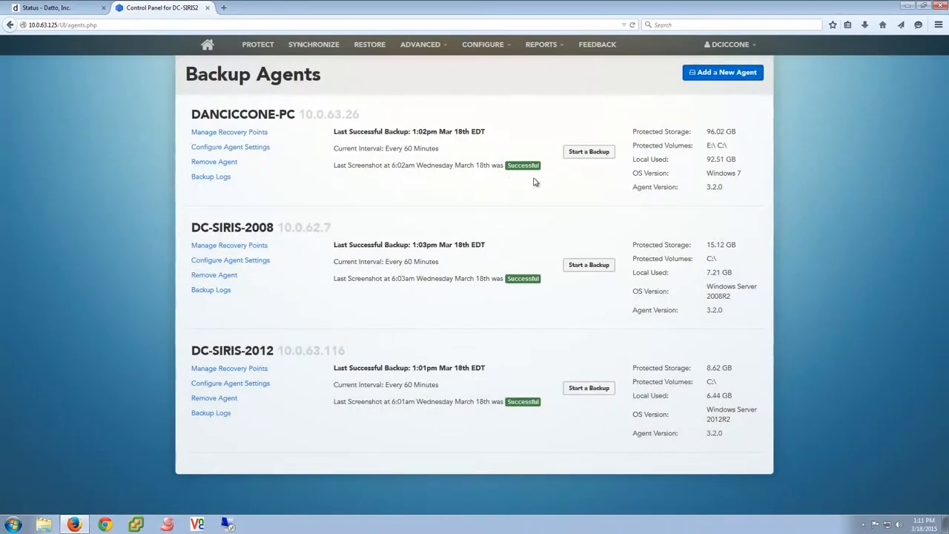
mouse_move(314, 107)
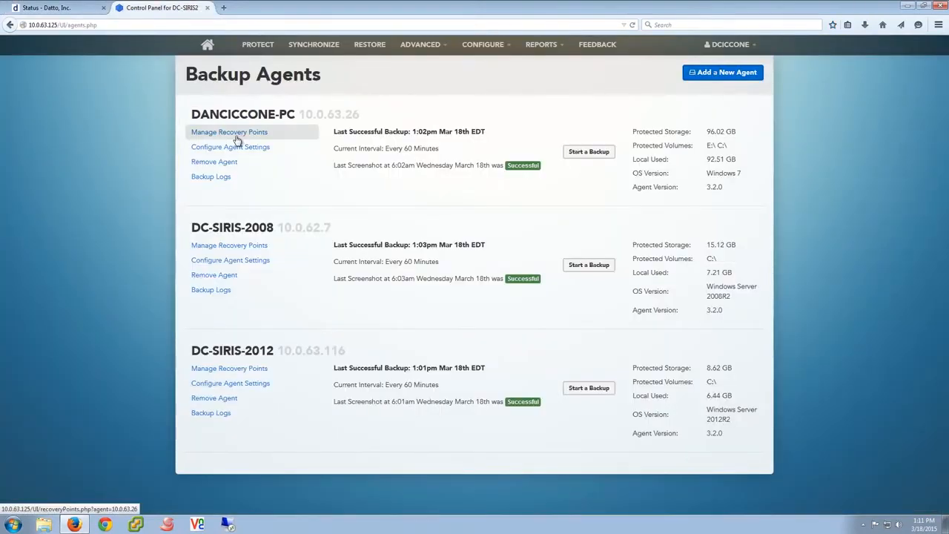
click(228, 131)
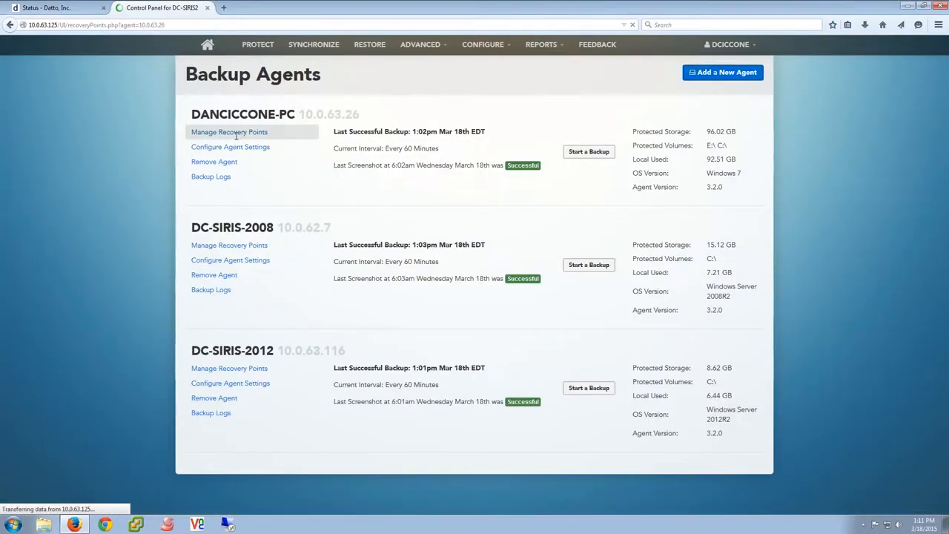
click(228, 131)
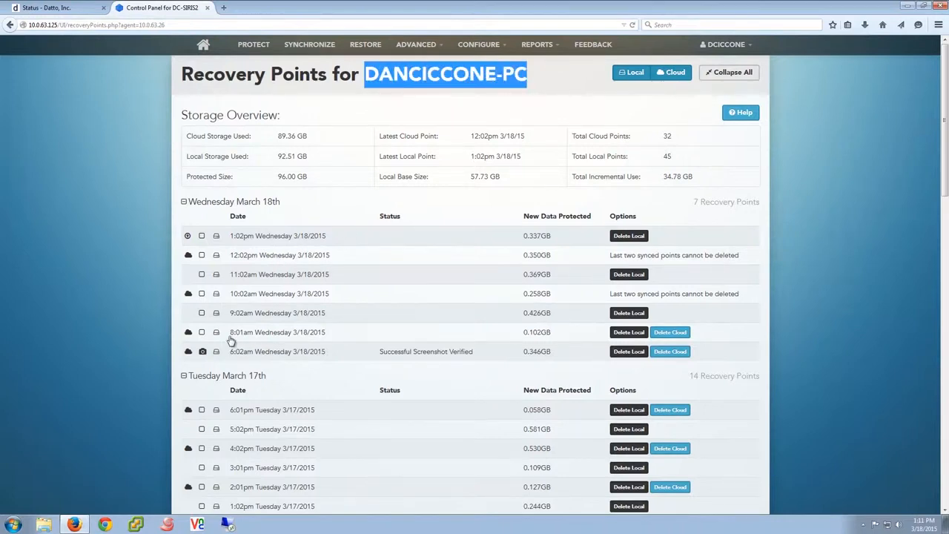
mouse_move(216, 352)
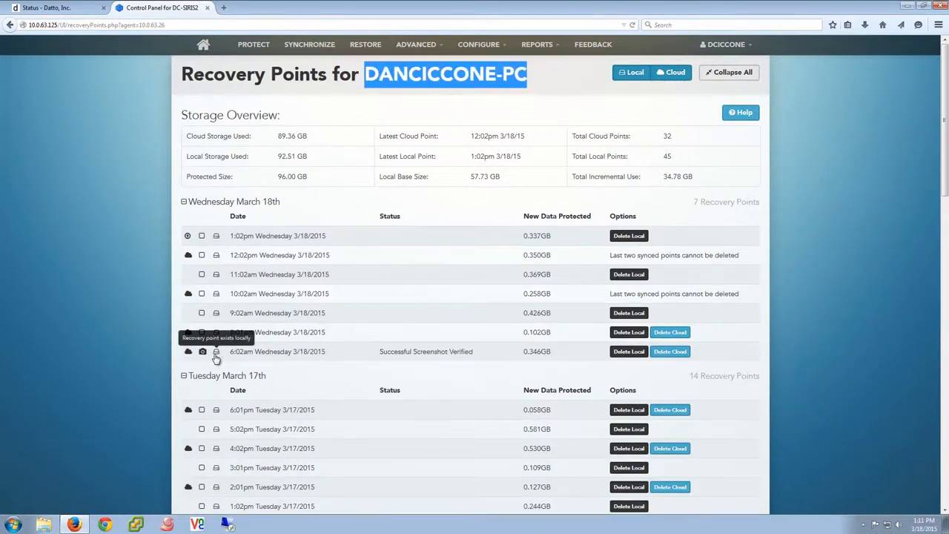
mouse_move(389, 368)
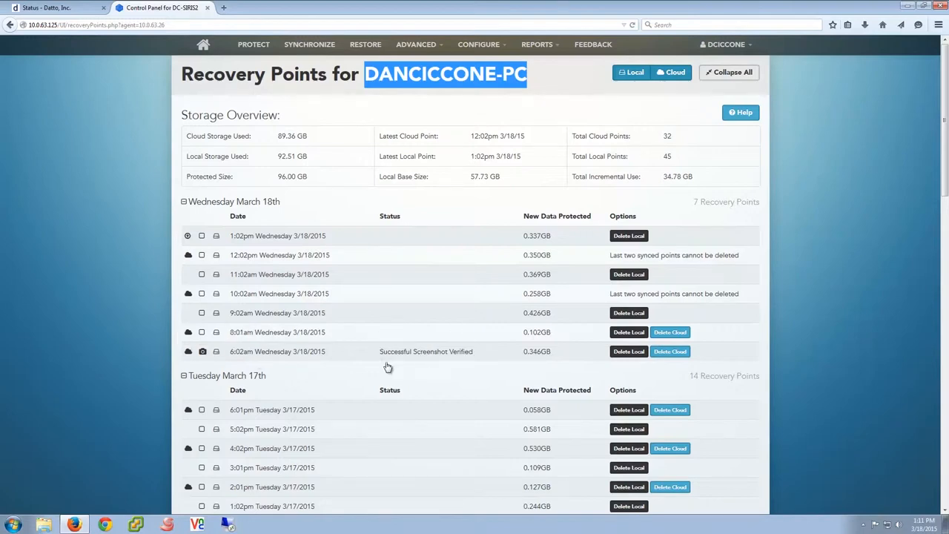
click(89, 188)
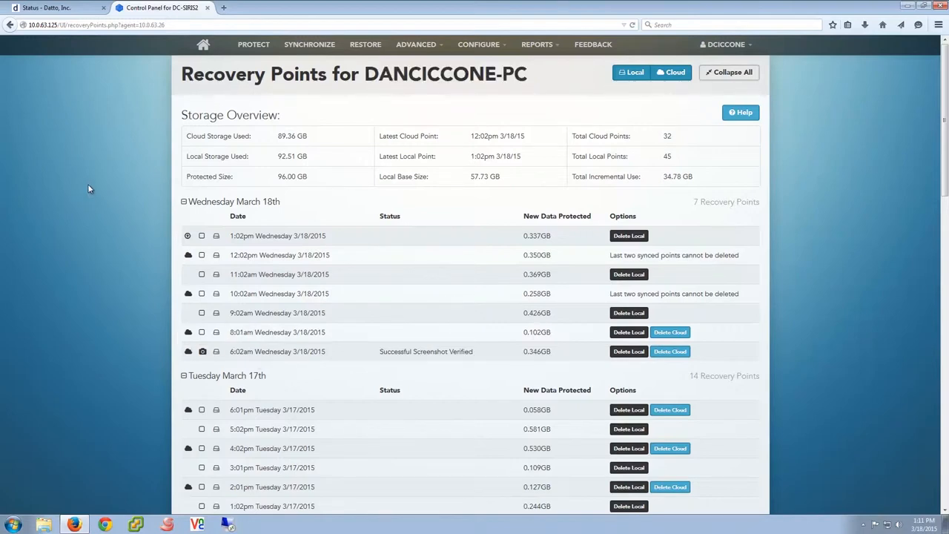
mouse_move(196, 361)
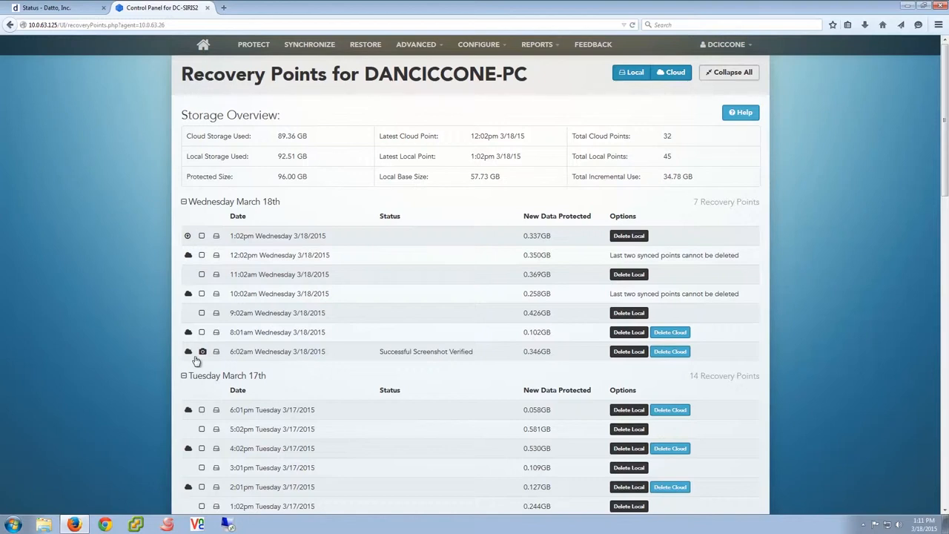
mouse_move(186, 350)
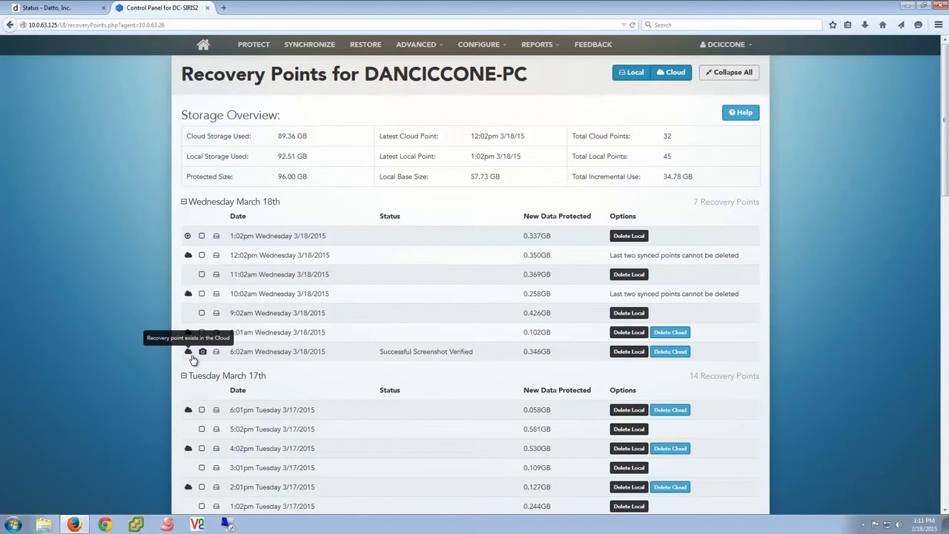
mouse_move(184, 261)
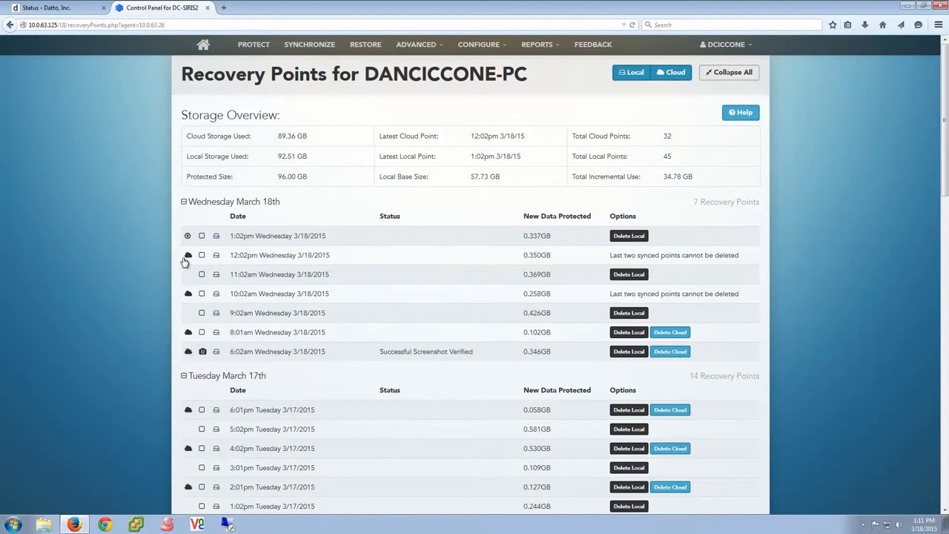
mouse_move(175, 352)
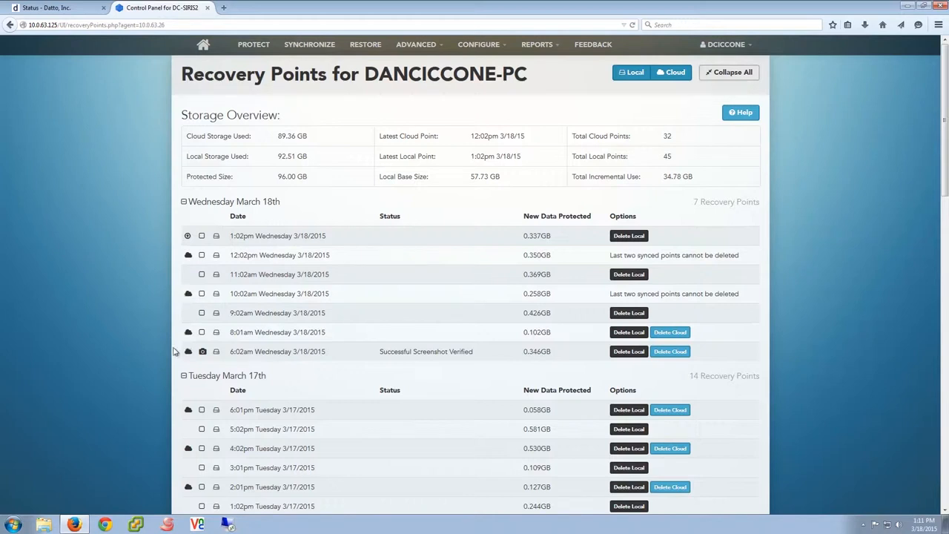
mouse_move(130, 297)
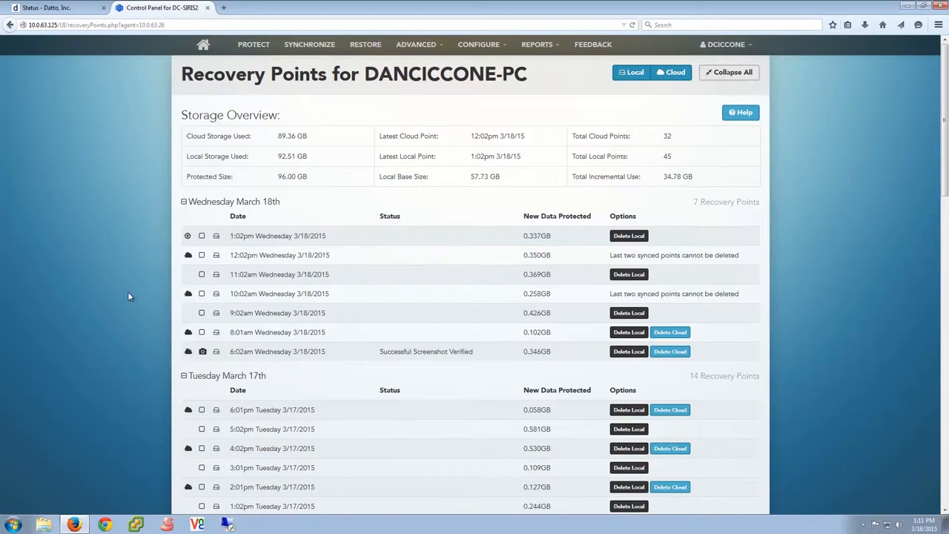
mouse_move(537, 191)
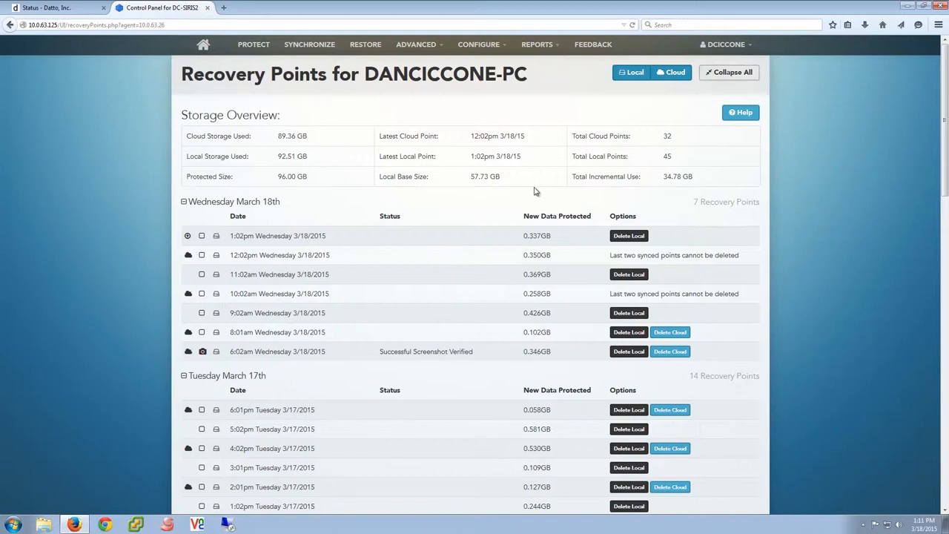
mouse_move(516, 332)
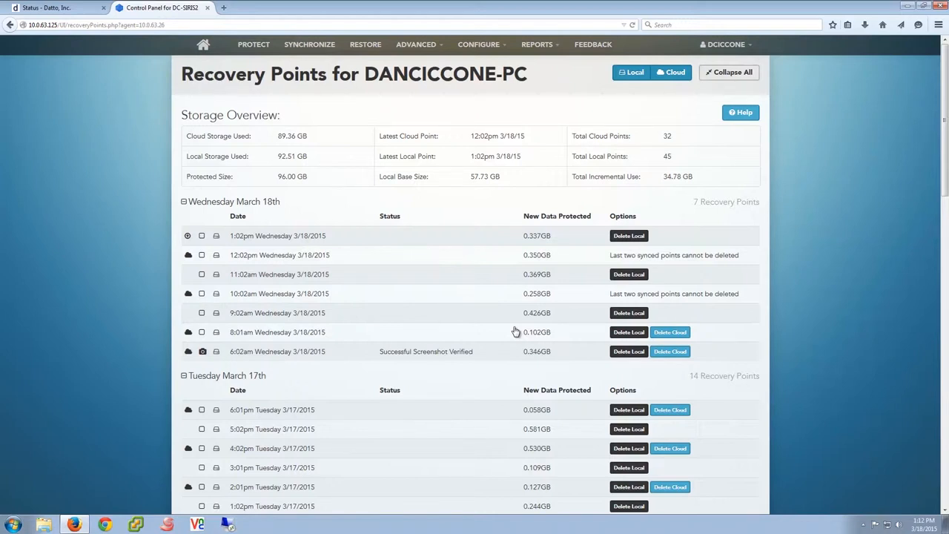
mouse_move(558, 217)
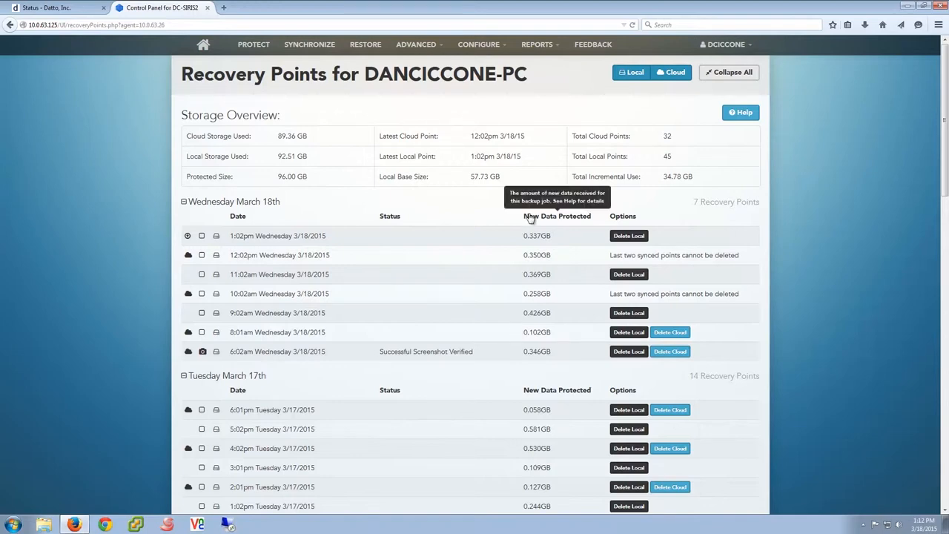
scroll(down, 3)
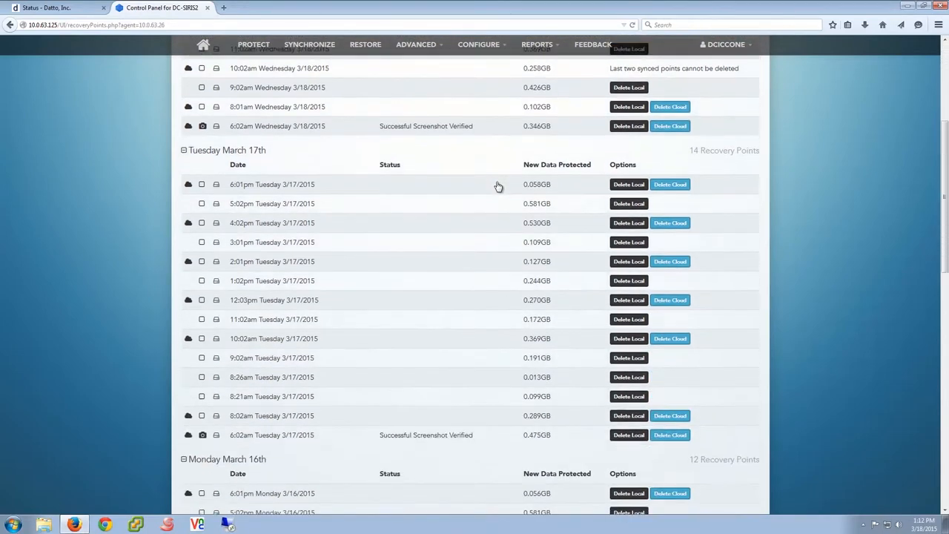
mouse_move(459, 148)
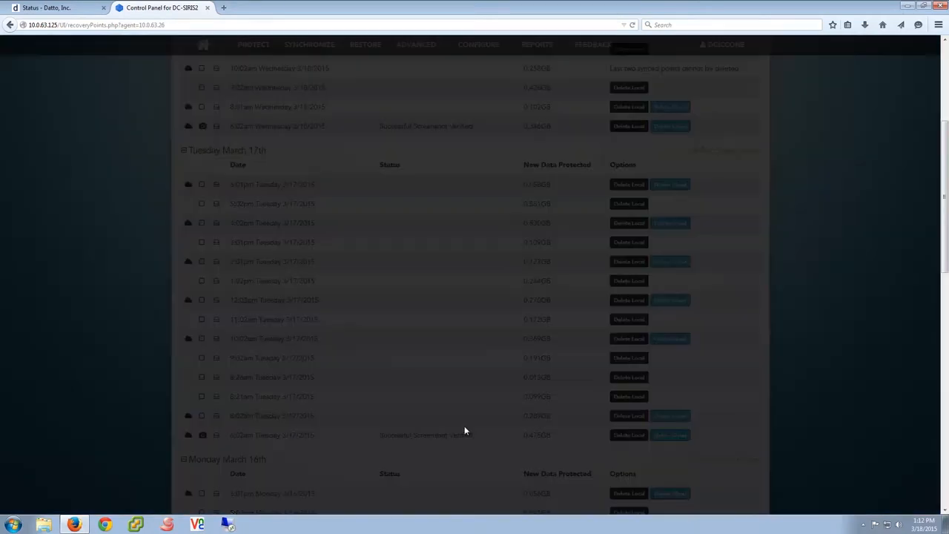
click(670, 434)
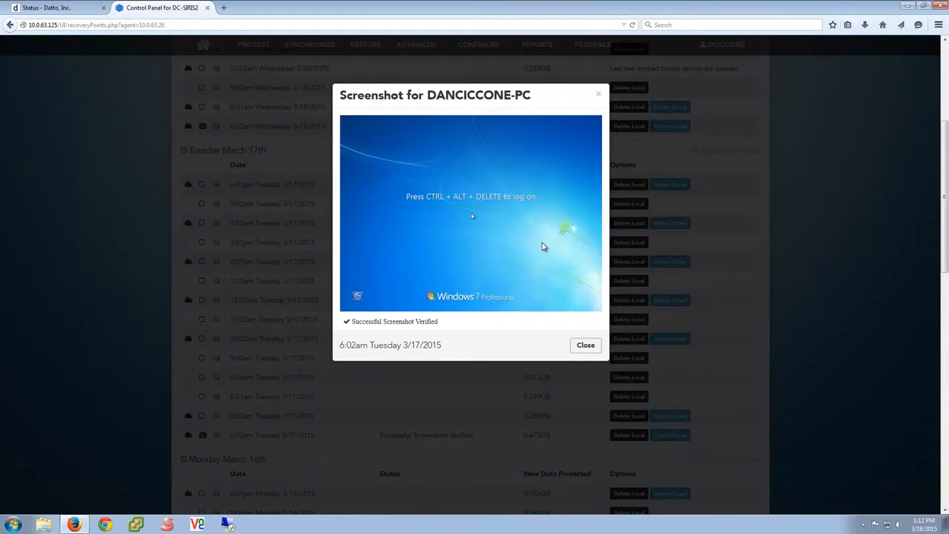
mouse_move(590, 326)
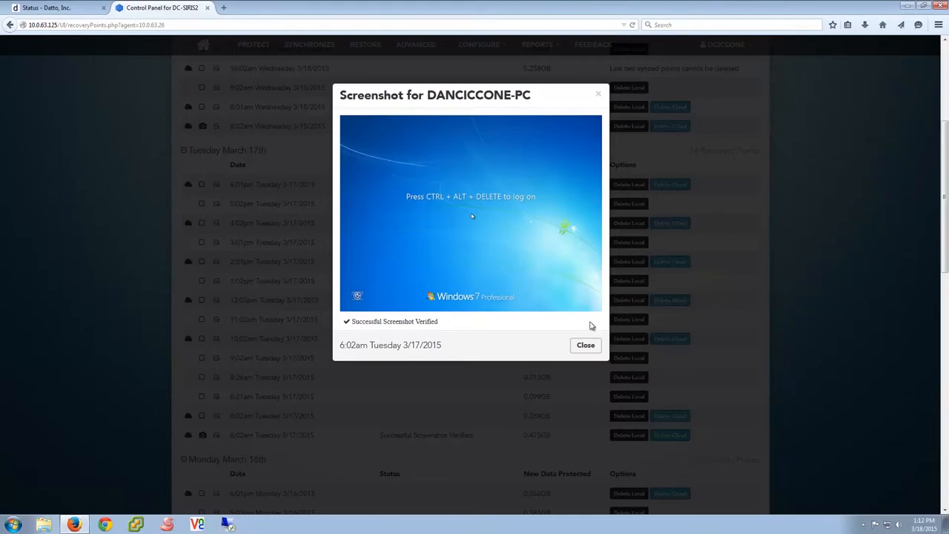
click(584, 344)
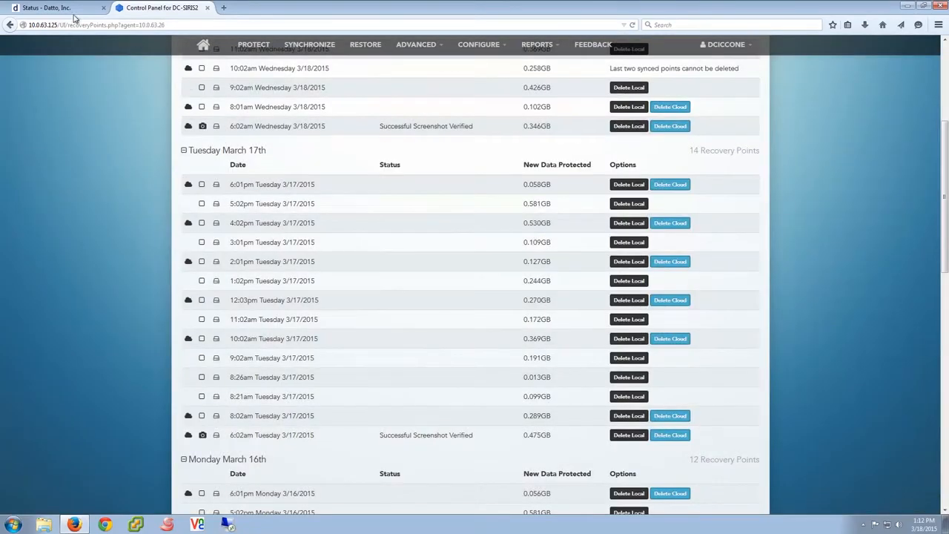
click(47, 7)
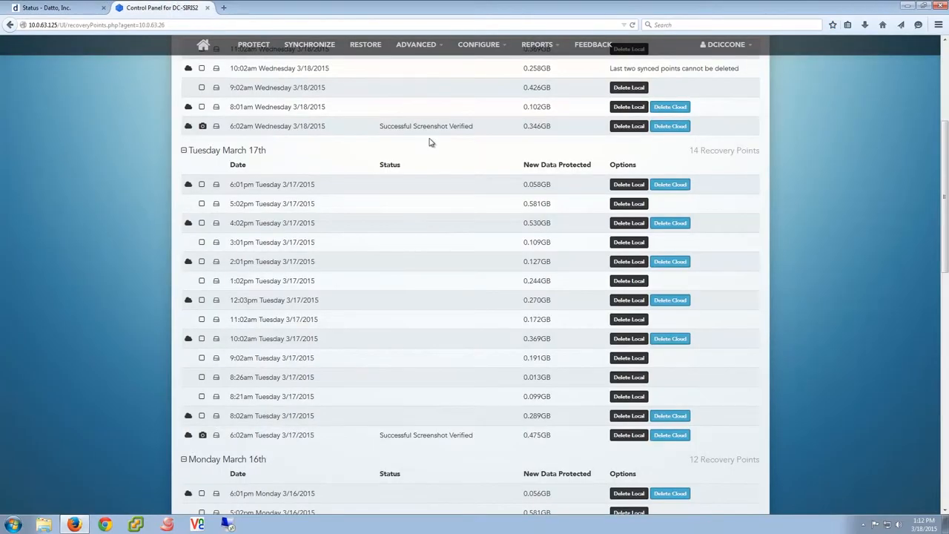
scroll(up, 3)
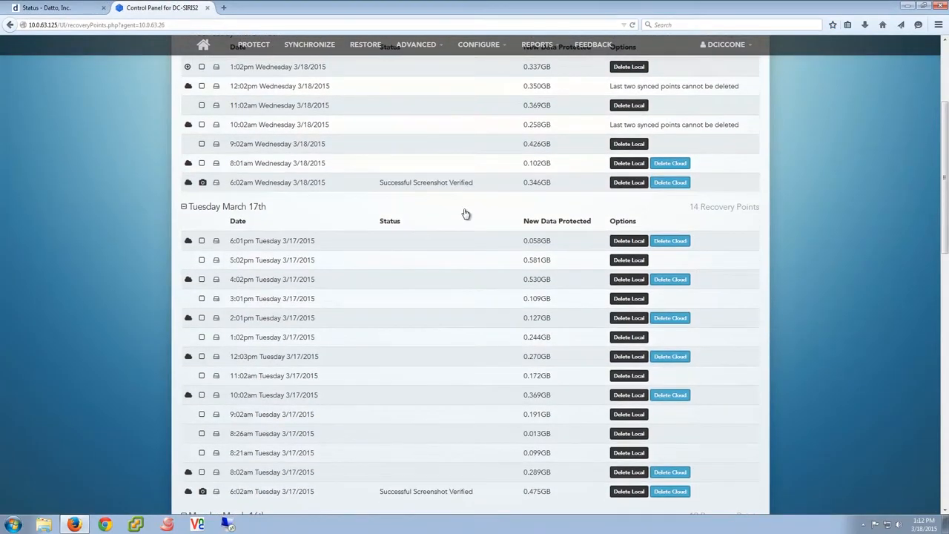
scroll(up, 3)
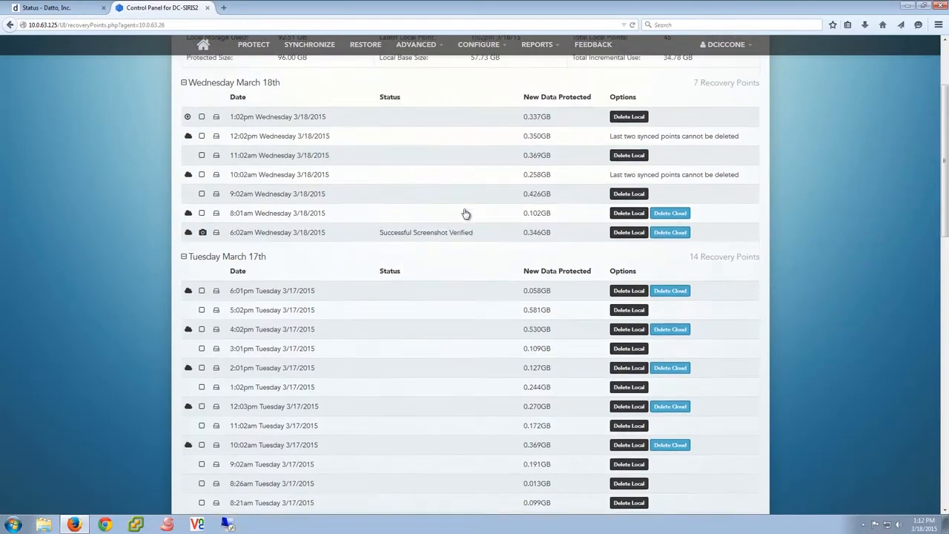
scroll(up, 3)
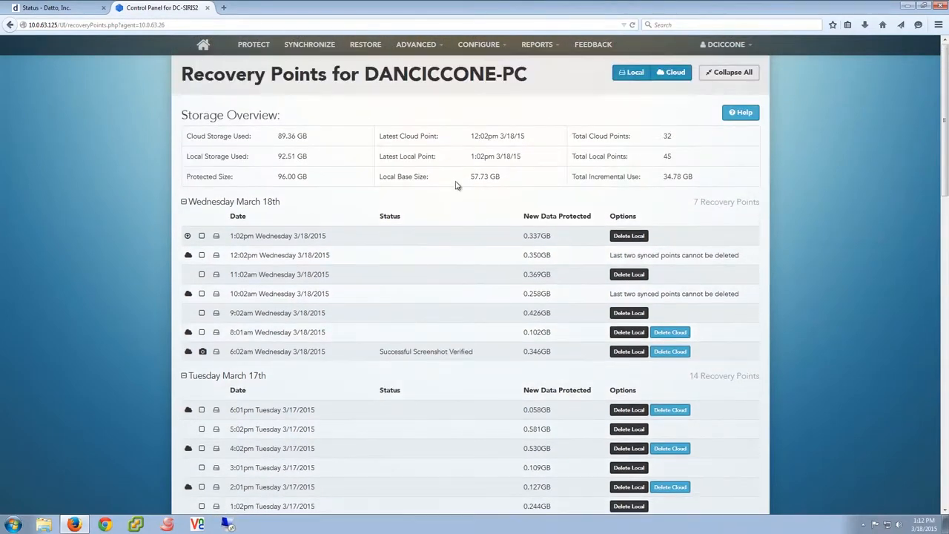
mouse_move(353, 92)
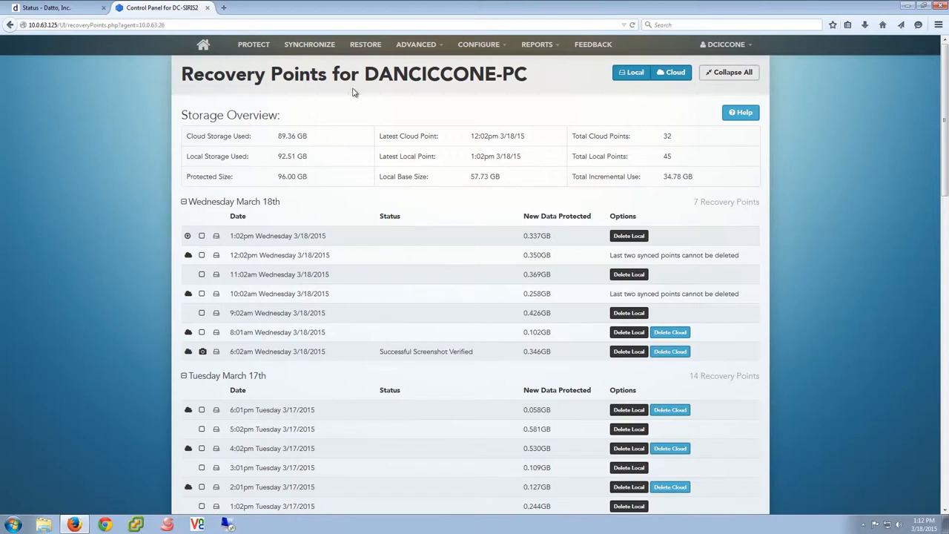
double_click(445, 74)
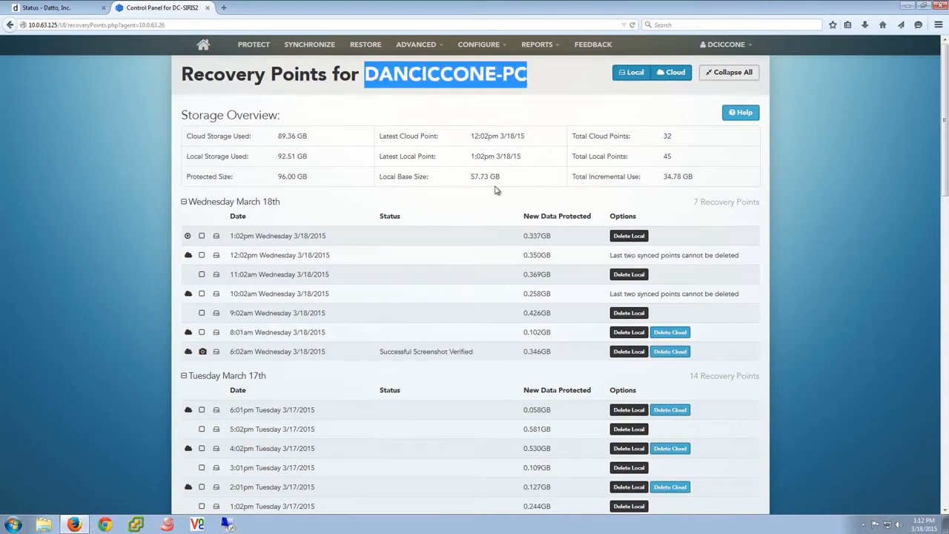
scroll(down, 3)
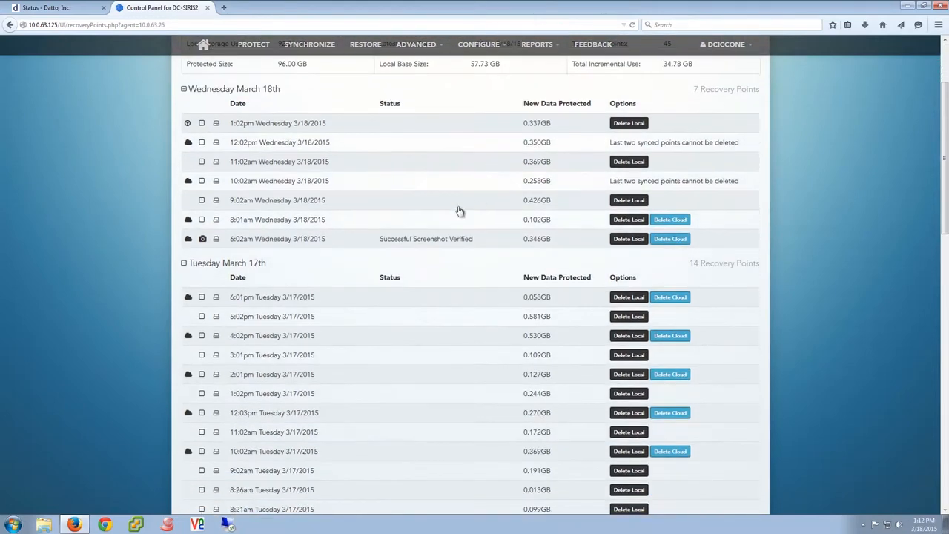
mouse_move(215, 225)
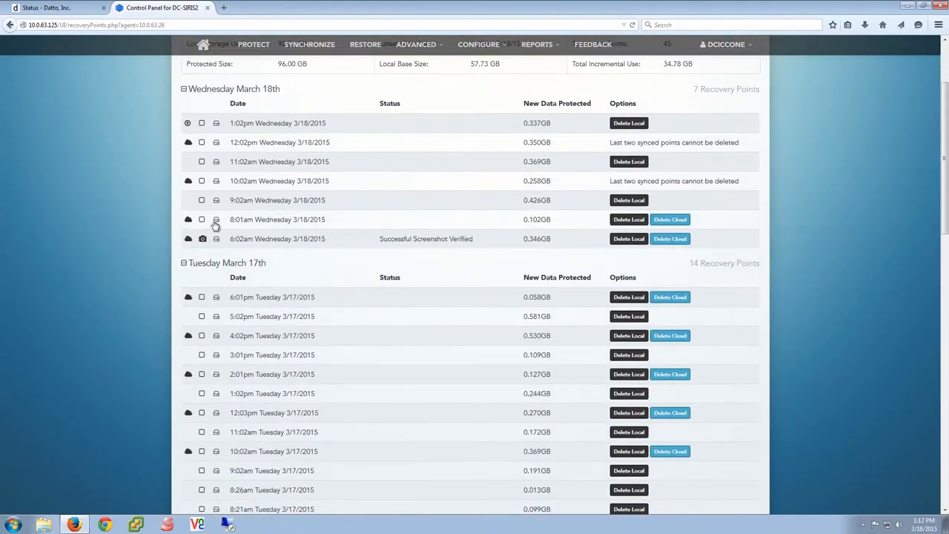
click(217, 220)
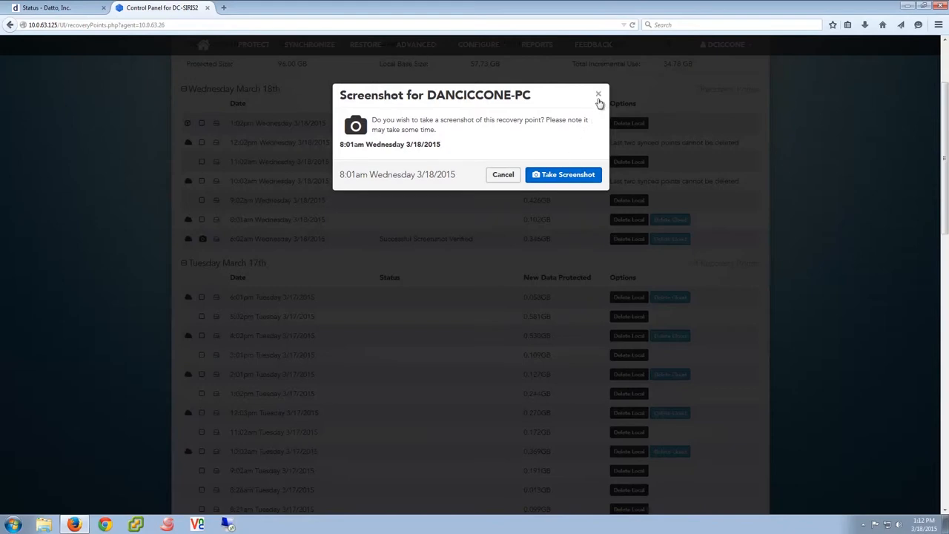
click(597, 95)
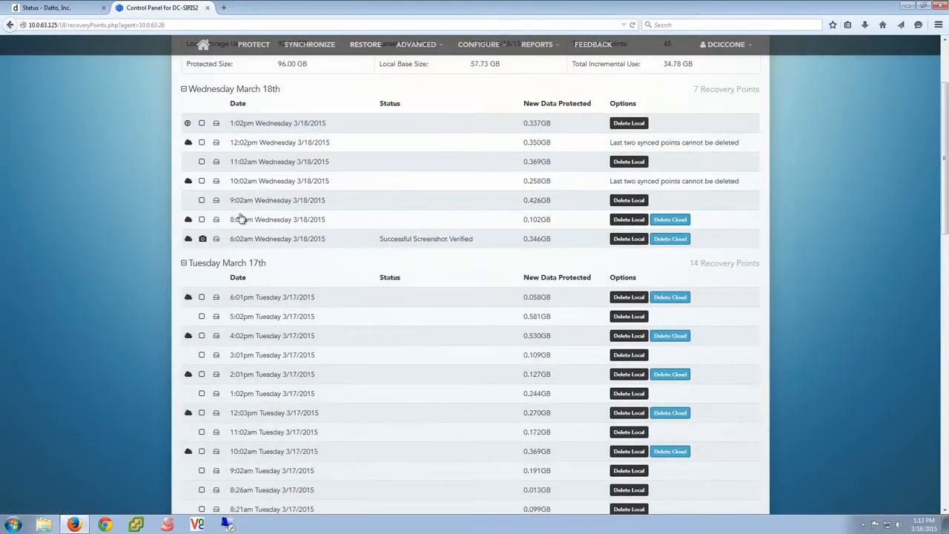
mouse_move(265, 226)
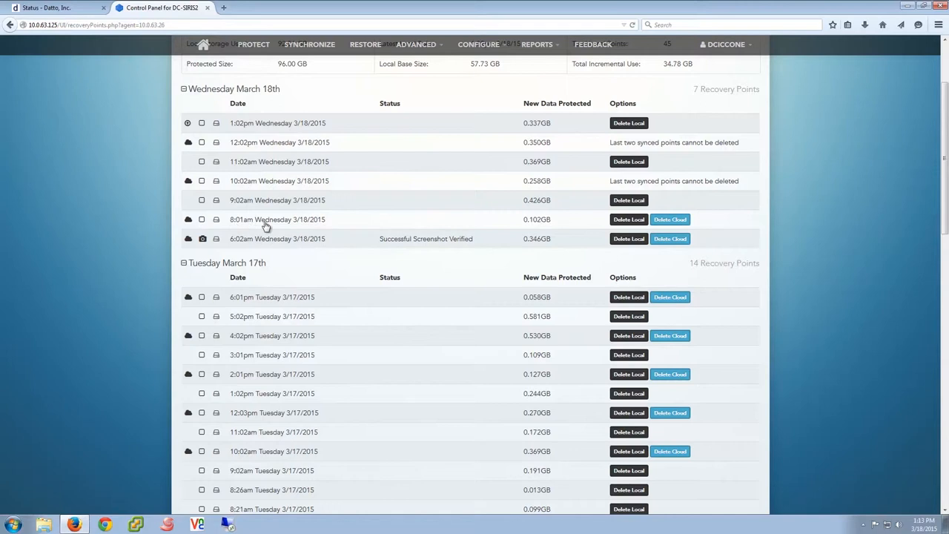
mouse_move(443, 203)
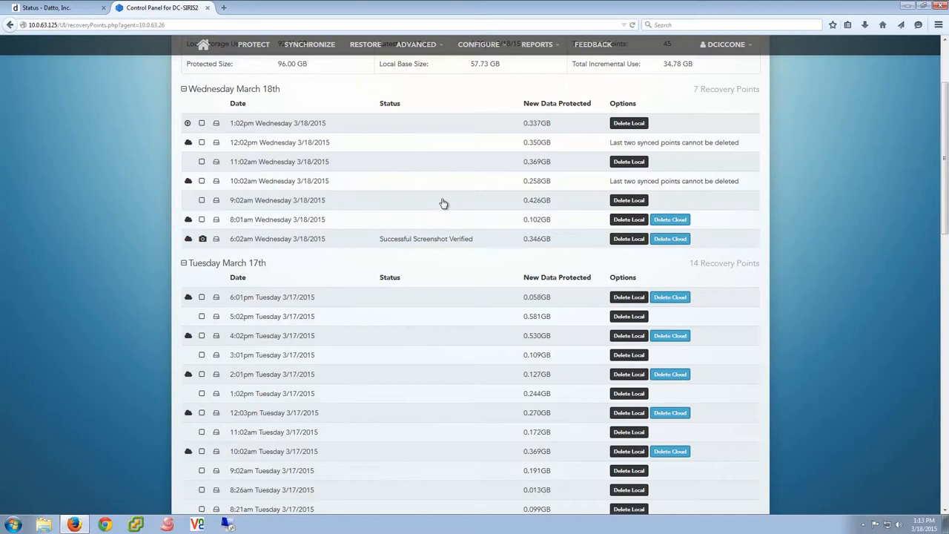
mouse_move(670, 237)
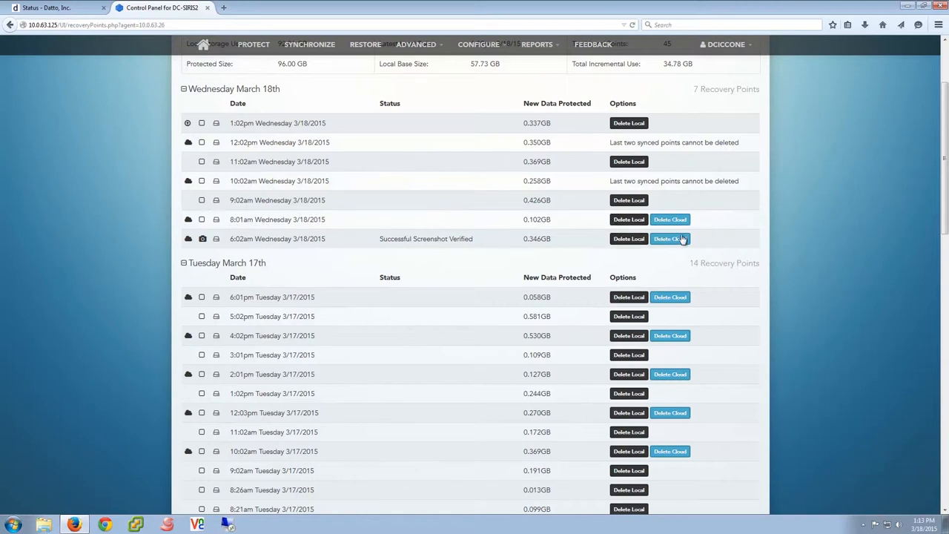
mouse_move(685, 295)
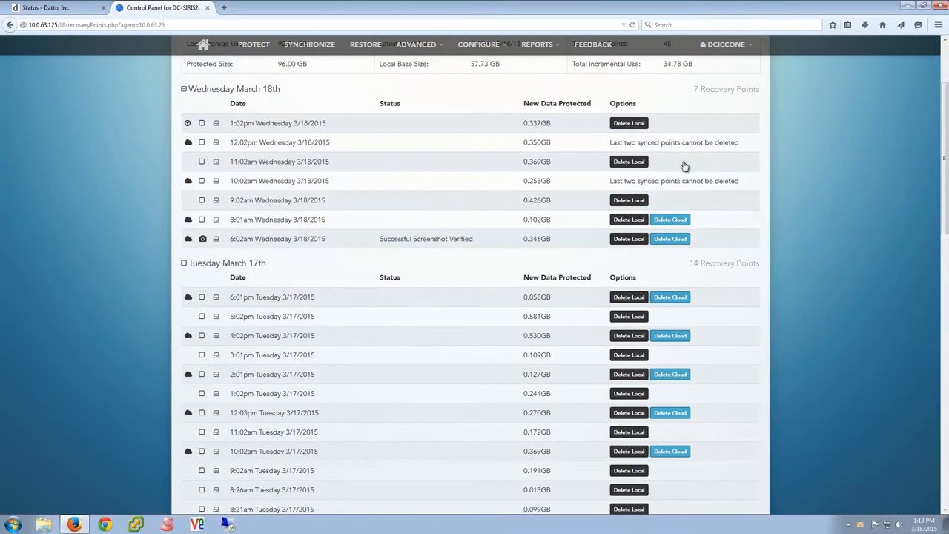
mouse_move(689, 319)
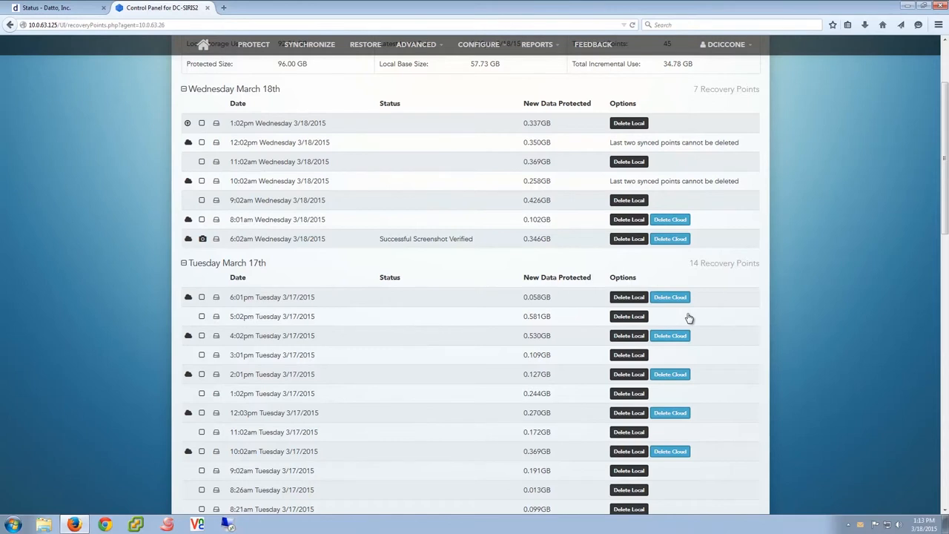
mouse_move(368, 124)
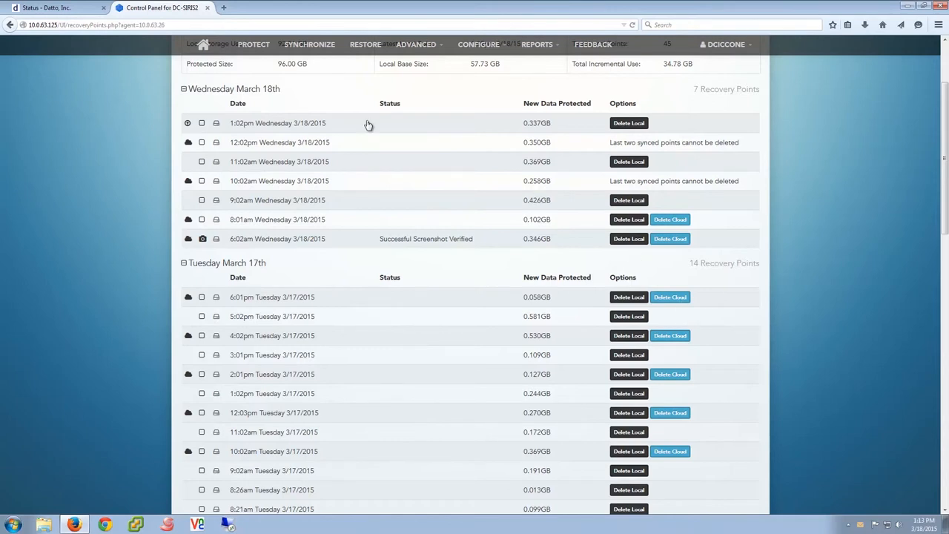